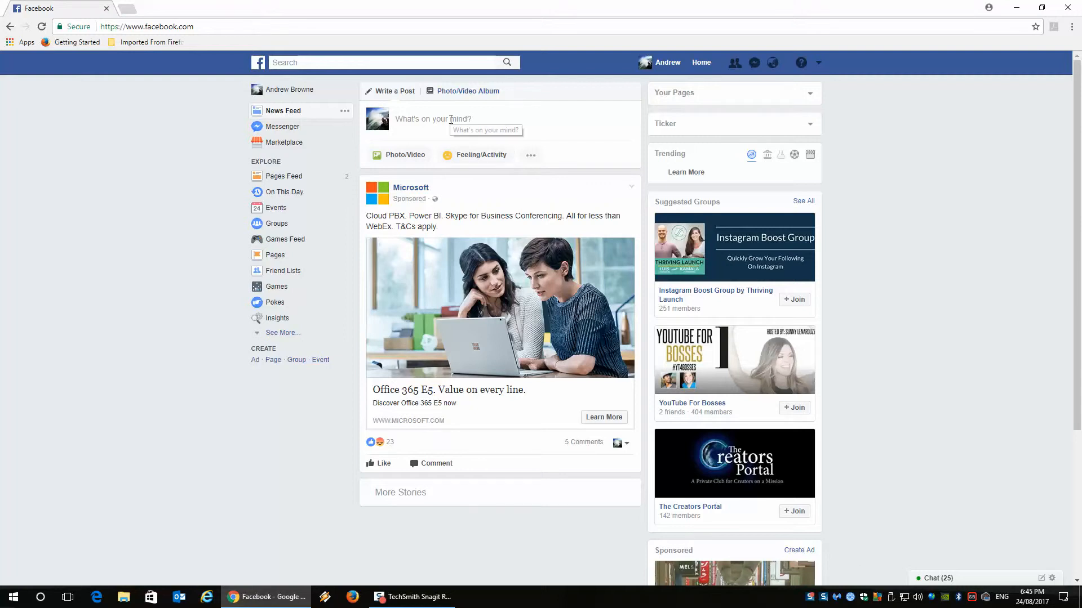
- Expand the 'What's on your mind?' post composer on the News Feed
left_click(433, 119)
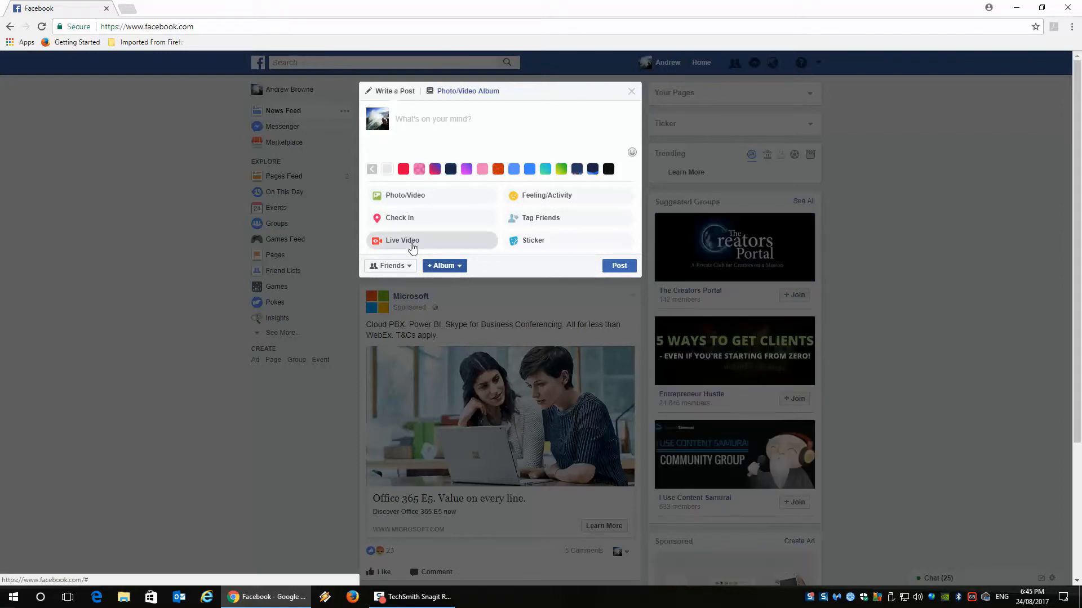
- Choose Live Video in the composer to reach the webcam preview and live settings
left_click(402, 240)
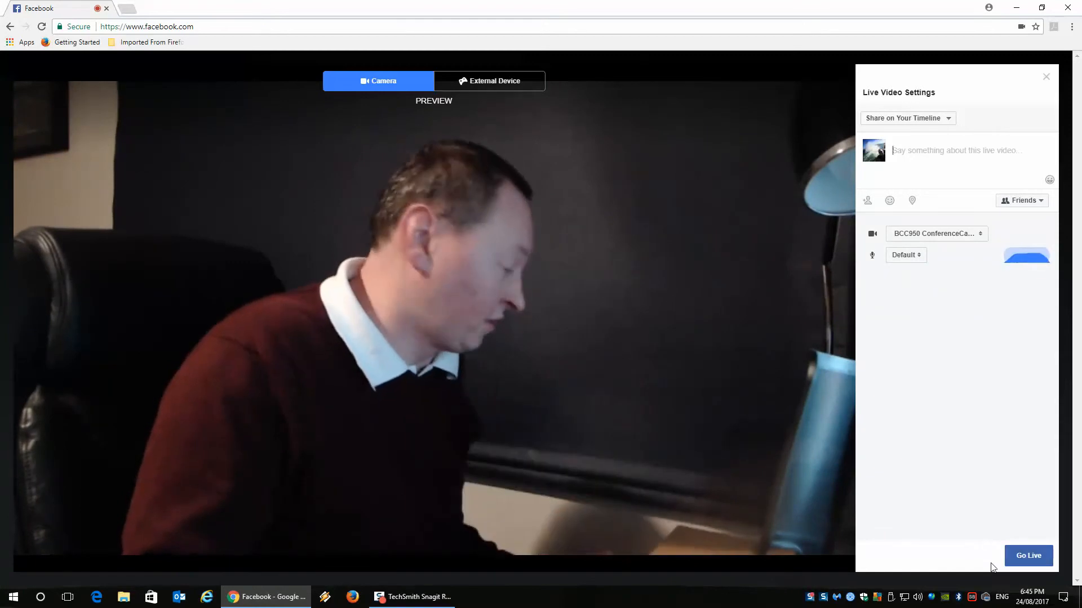
- Enter the caption 'testing facebook live for a video on youtube'
type("testing facebook live for")
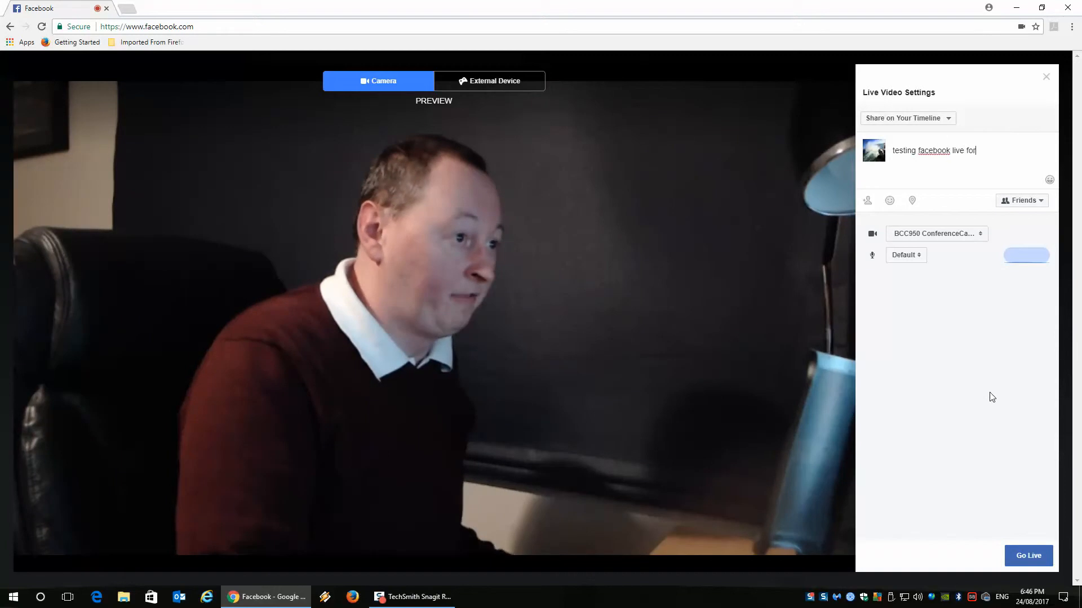
type("a video on")
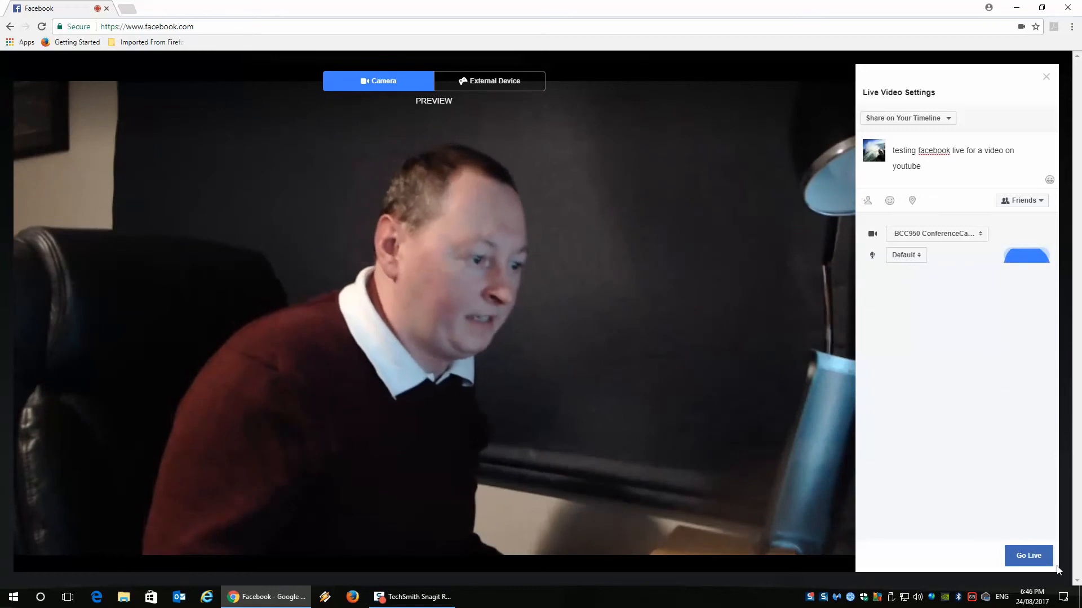
- Go Live with the captioned broadcast, then Finish to end it
left_click(1028, 555)
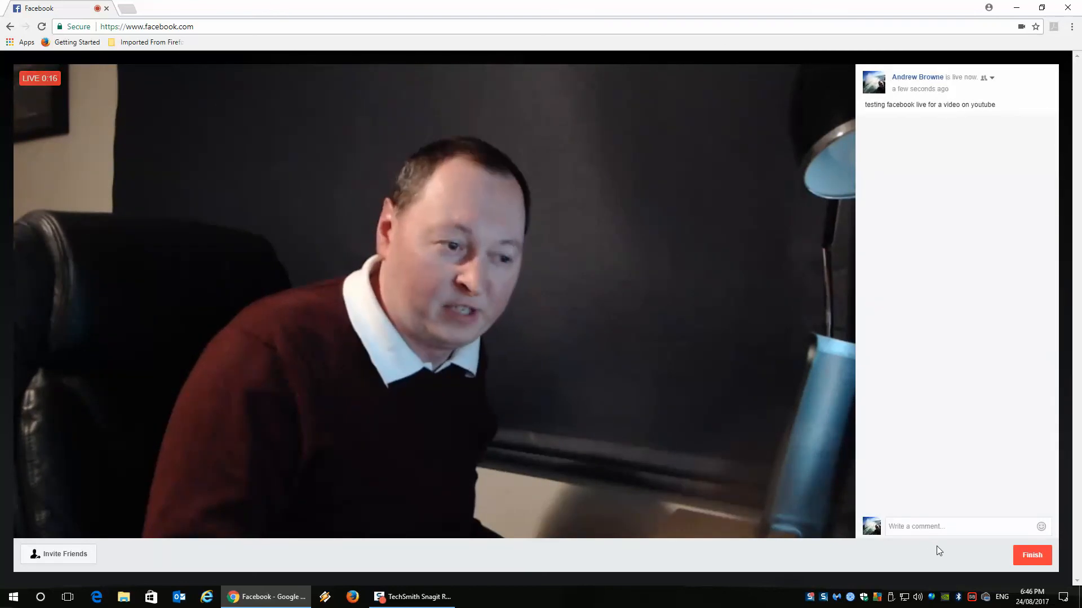
left_click(1031, 555)
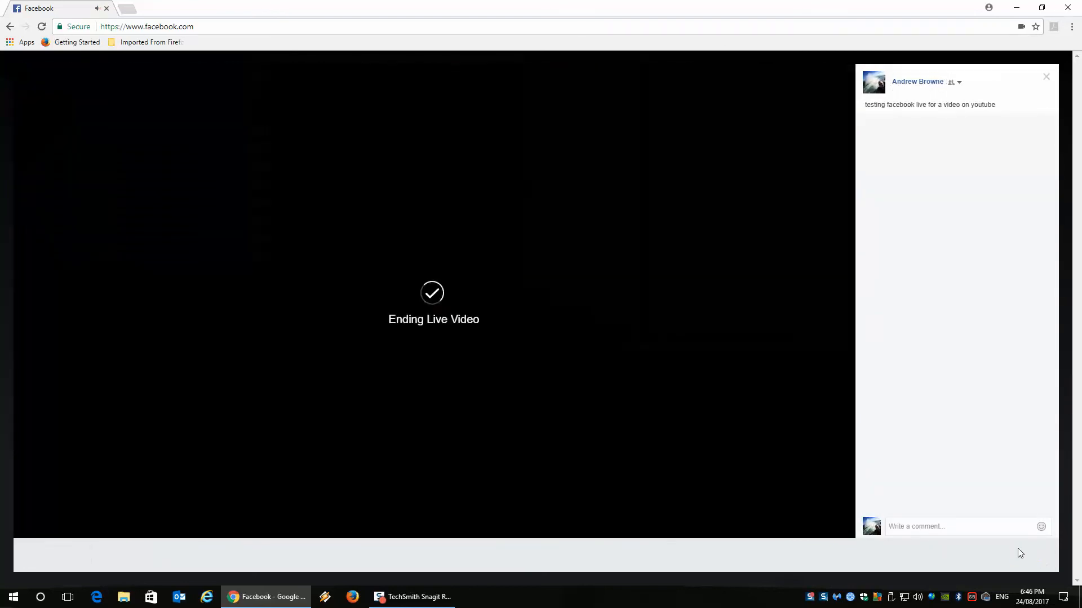